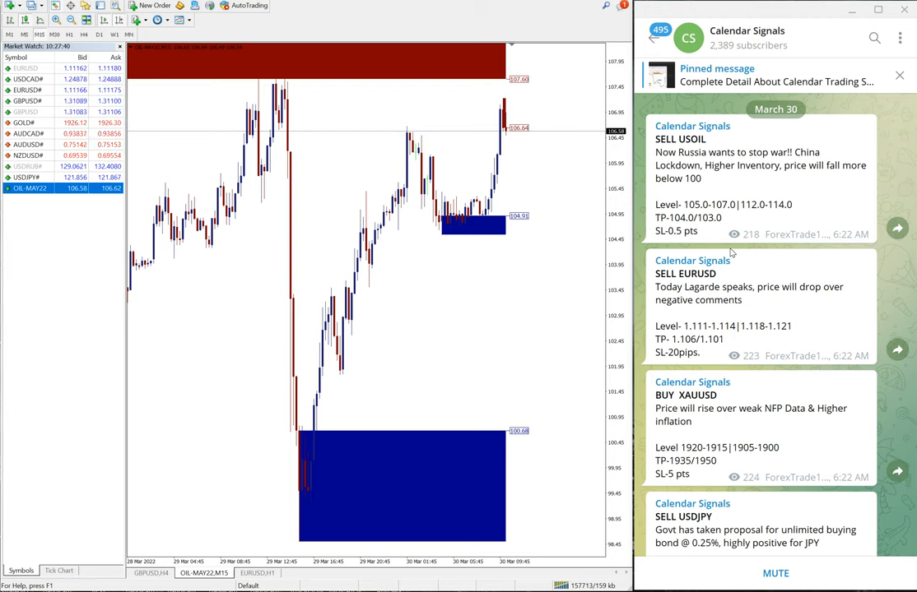
# Scroll back to the SELL USOIL performance post: entry 107.5, exit 98.5, 9 points.
pyautogui.scroll(-3)
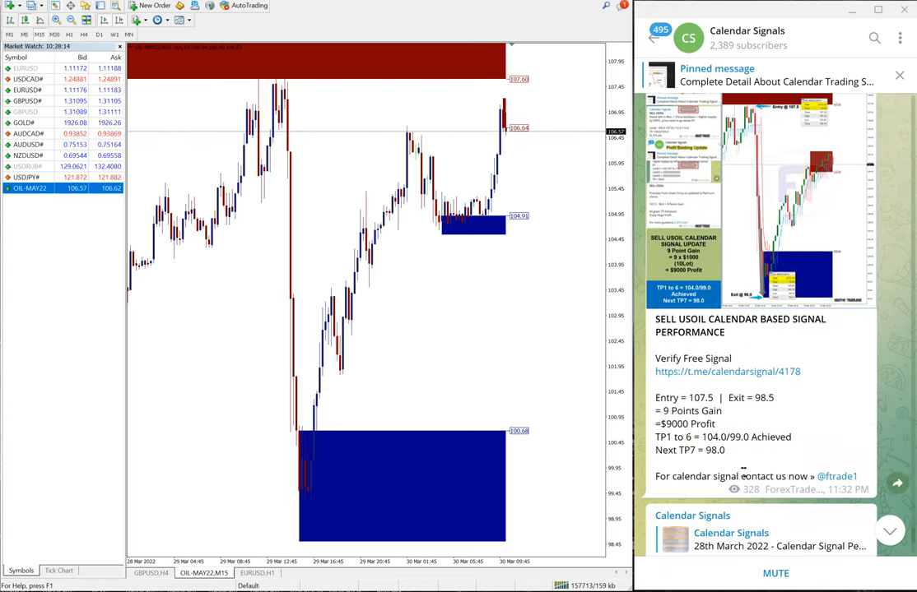
# Scroll to the BUY XAUUSD performance post showing a 10-point, $1000 loss.
pyautogui.scroll(-3)
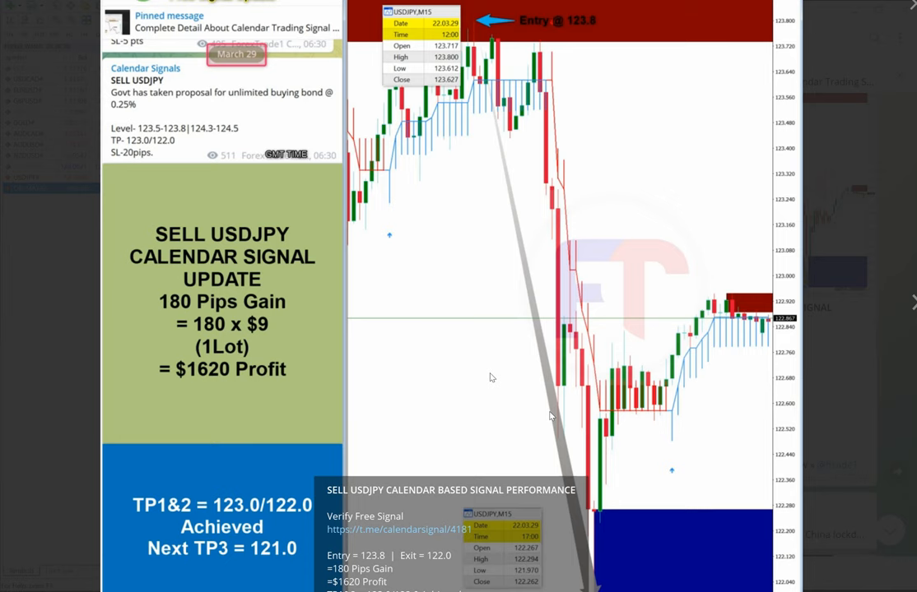
pyautogui.moveTo(287, 131)
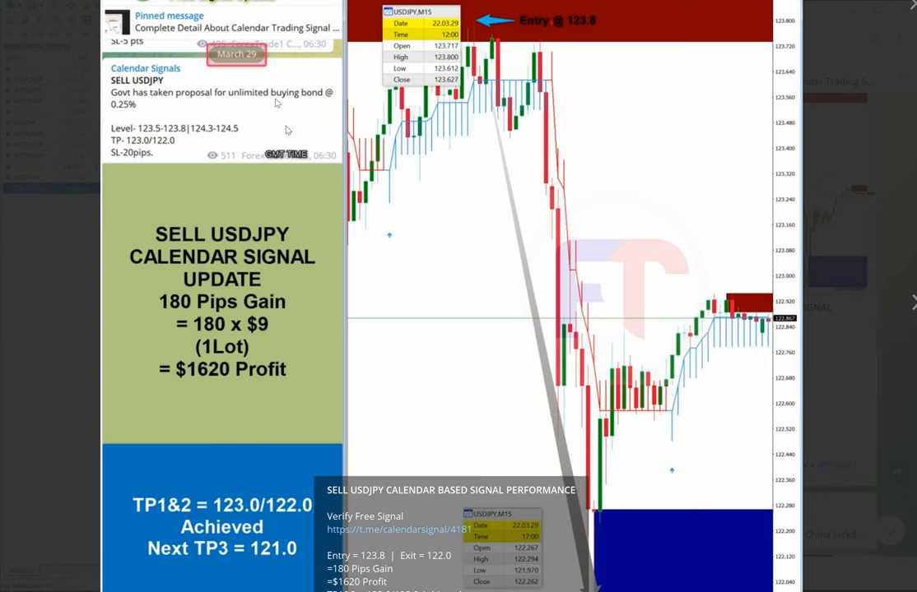
pyautogui.moveTo(247, 430)
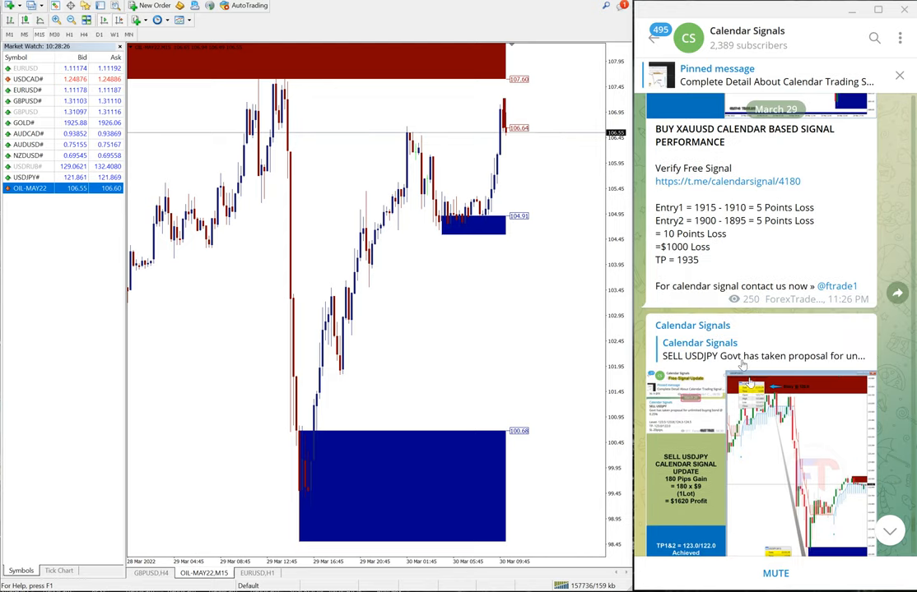
# Scroll to the March 29 posts: SELL USOIL, BUY USDCAD, BUY XAUUSD, SELL USDJPY.
pyautogui.scroll(-3)
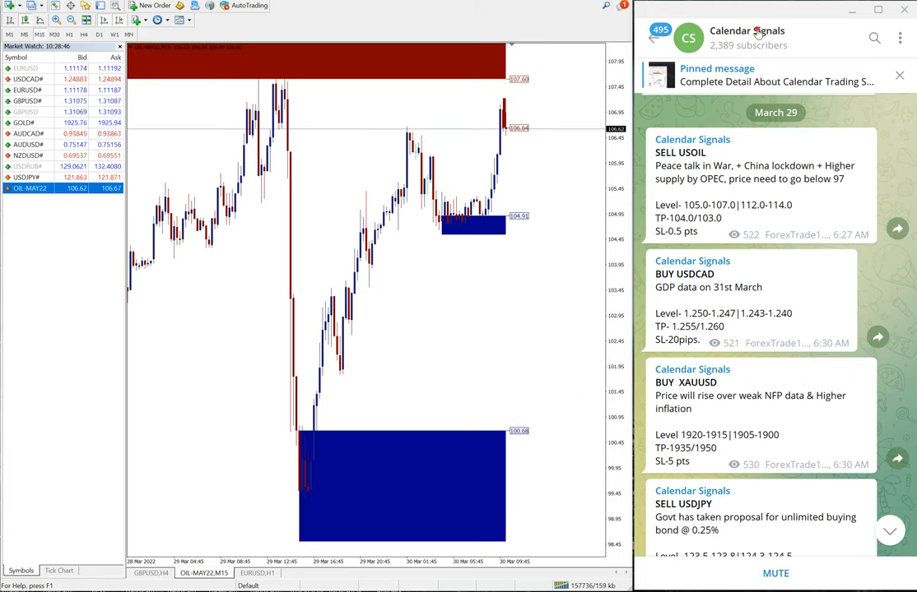
pyautogui.click(746, 31)
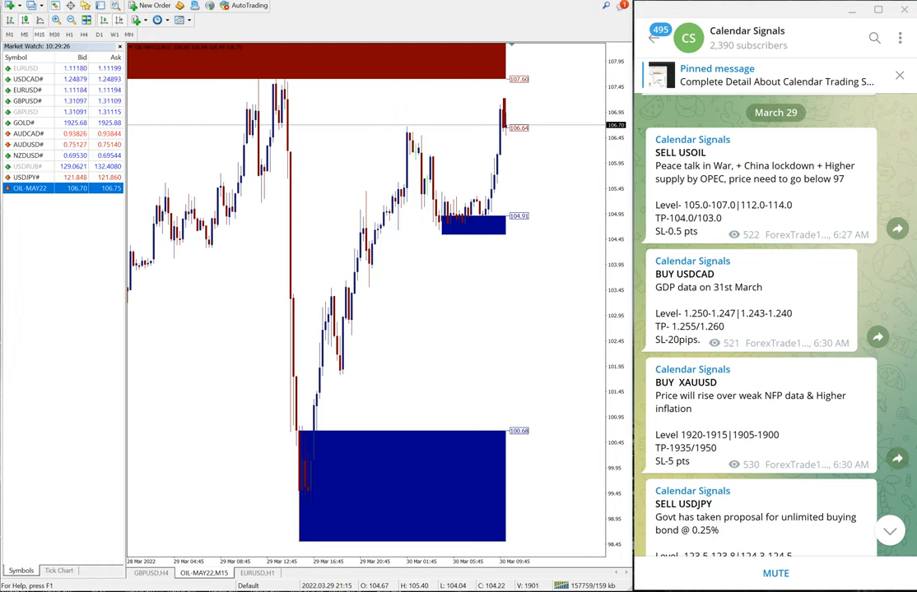
pyautogui.moveTo(266, 368)
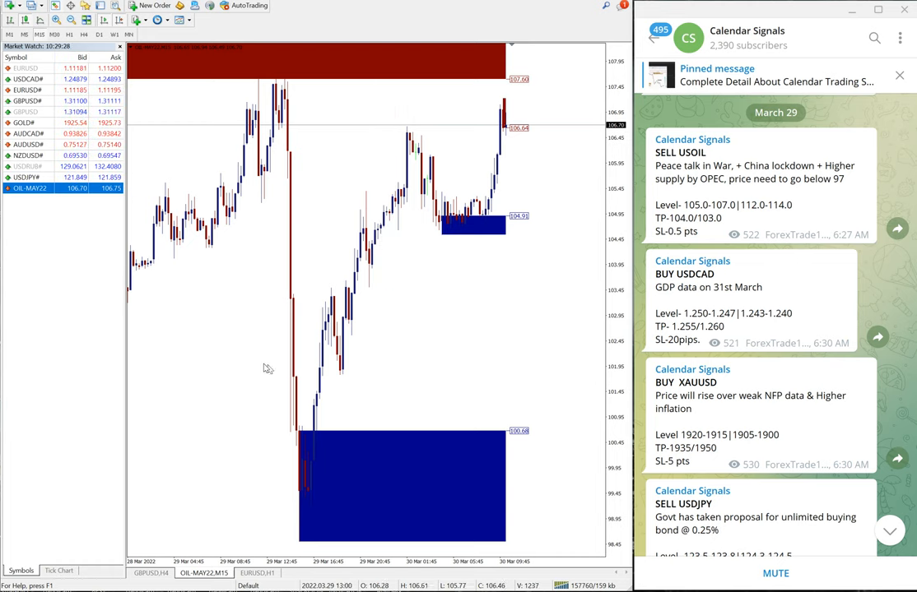
pyautogui.moveTo(445, 477); pyautogui.dragTo(629, 440)
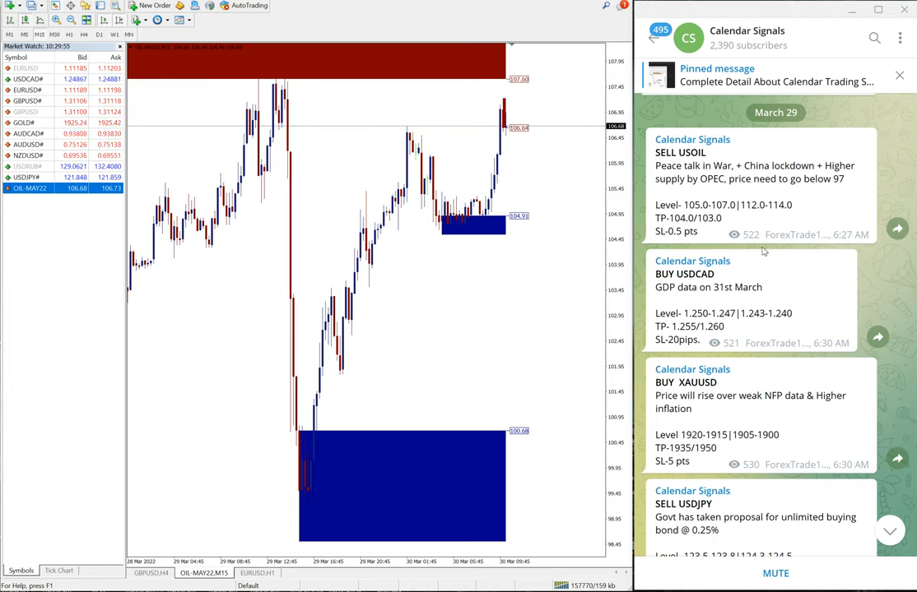
pyautogui.scroll(-3)
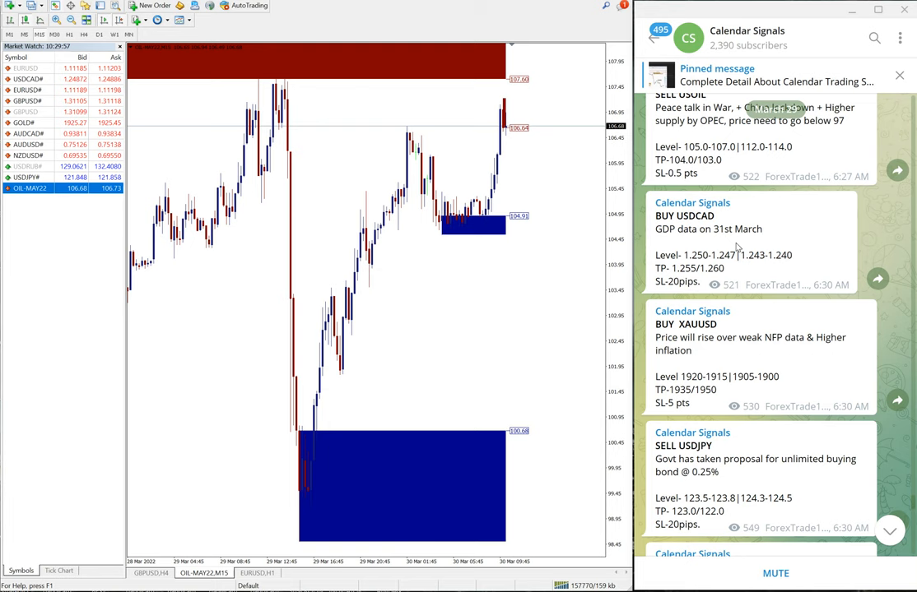
pyautogui.scroll(-3)
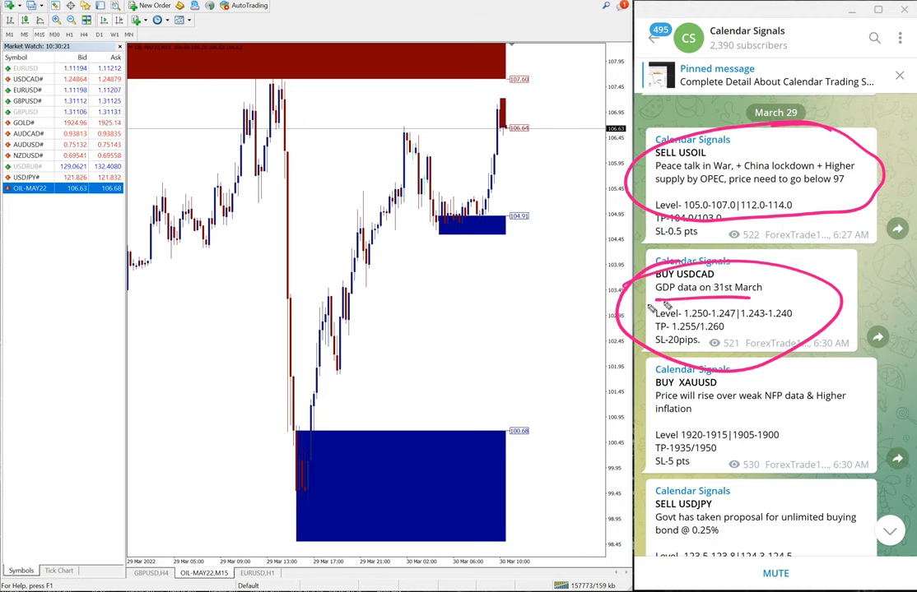
pyautogui.moveTo(713, 407)
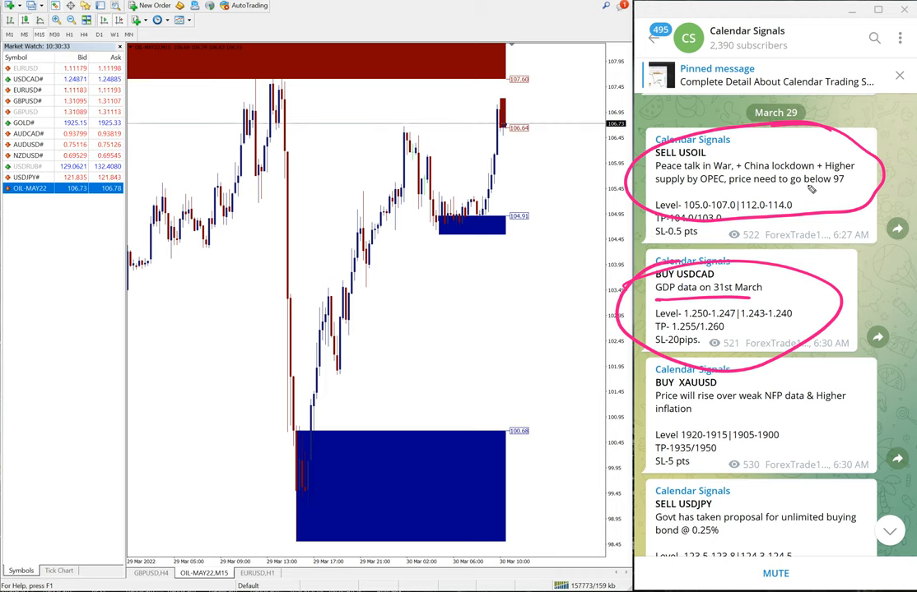
pyautogui.moveTo(749, 163)
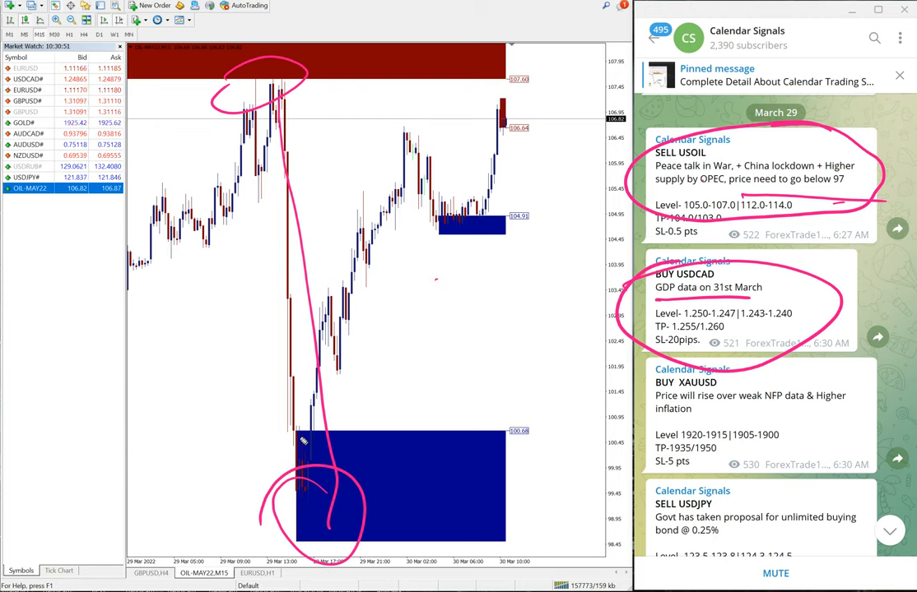
pyautogui.moveTo(305, 399)
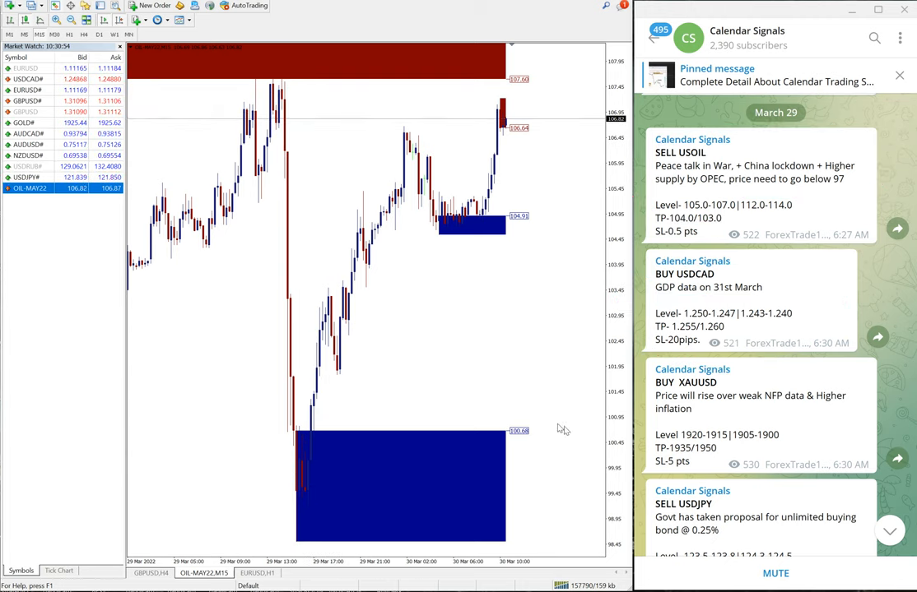
# Scroll past the XAUUSD signal to SELL USDJPY and the forwarded Platinum USOIL post.
pyautogui.scroll(-3)
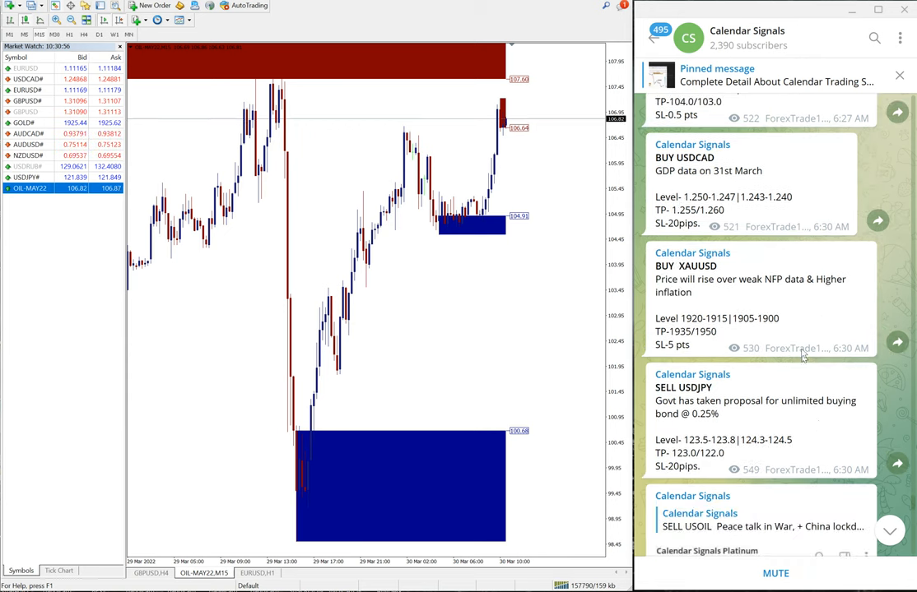
pyautogui.scroll(-3)
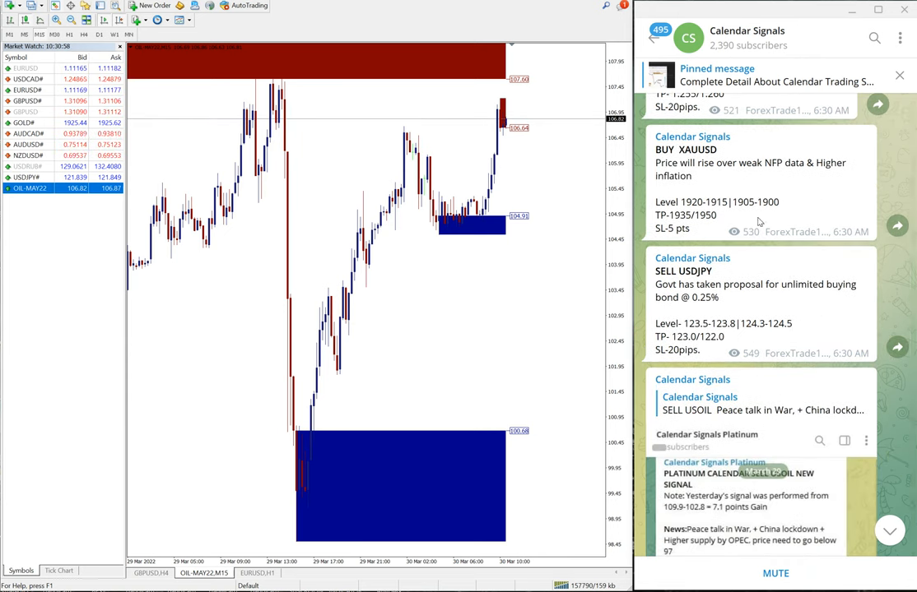
pyautogui.scroll(-3)
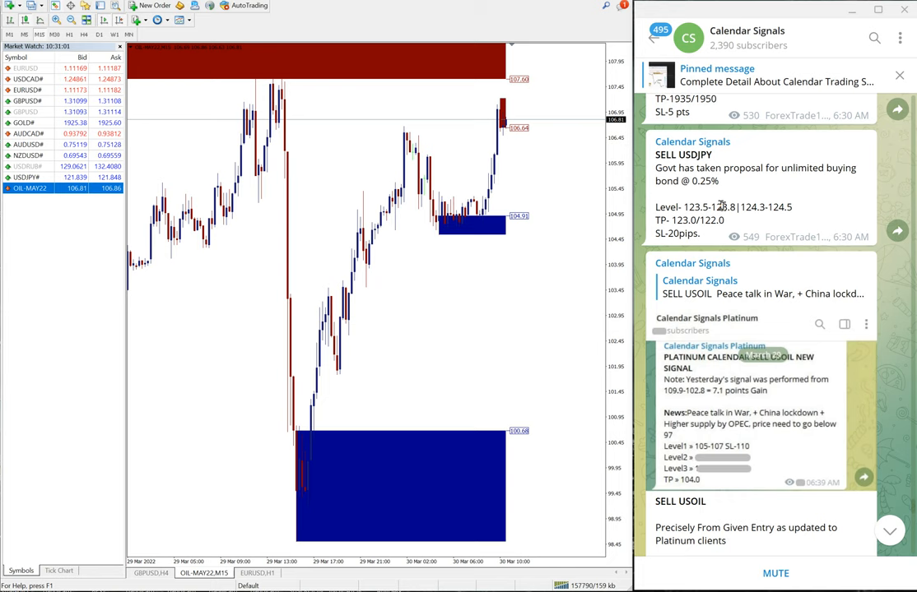
pyautogui.scroll(-3)
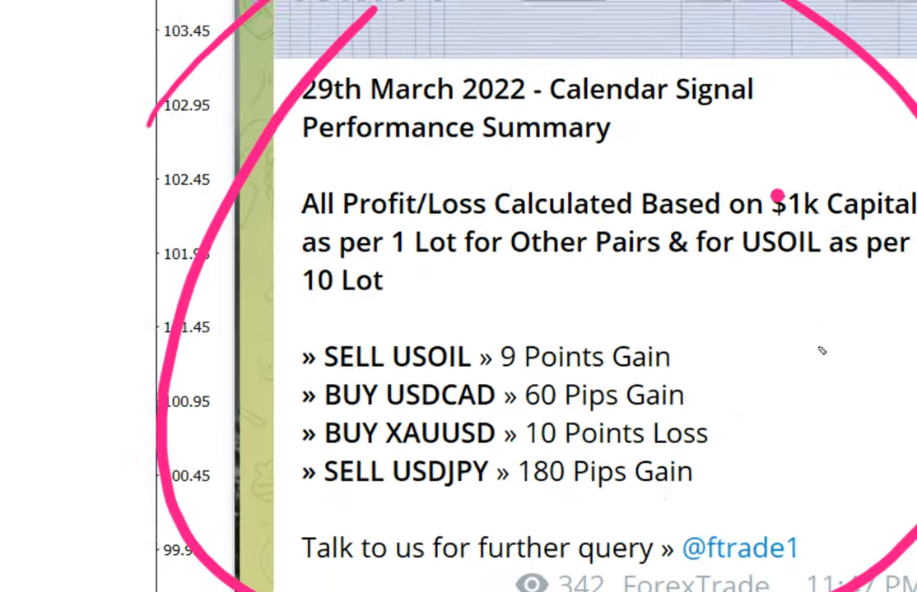
# Scroll to the SELL USOIL performance post showing 9 points and $9000 profit.
pyautogui.scroll(-3)
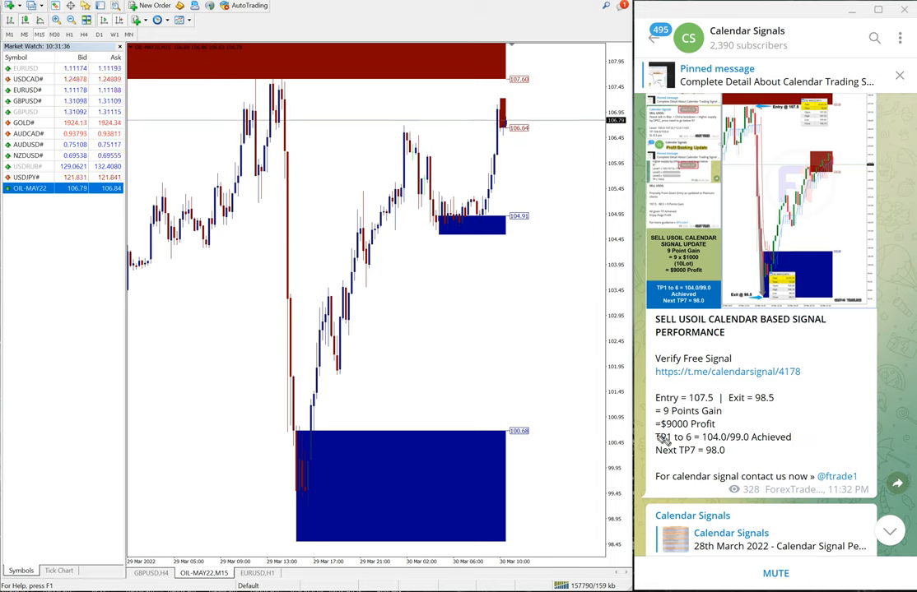
# Move past the USDJPY performance post down to the 29th March 2022 summary.
pyautogui.moveTo(654, 446); pyautogui.dragTo(778, 451)
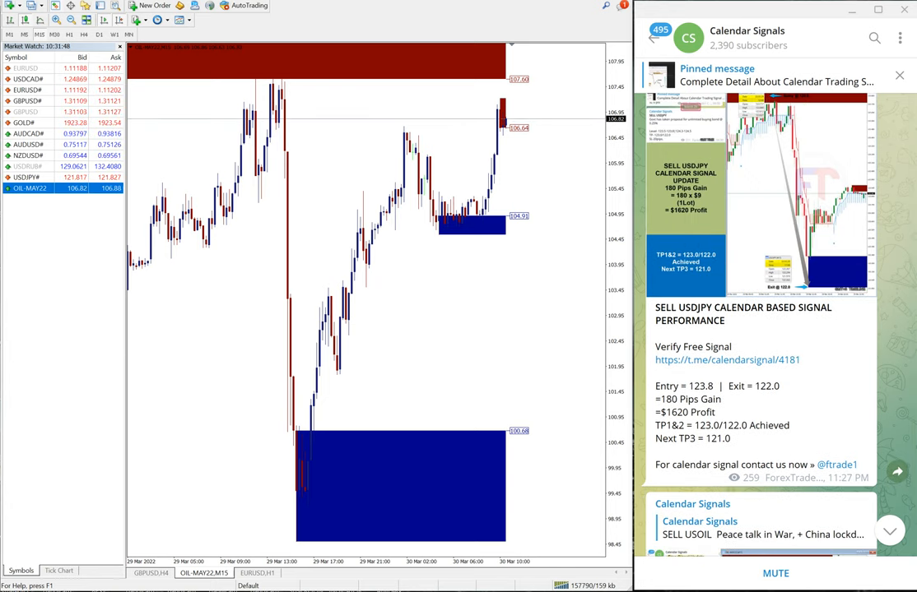
pyautogui.scroll(-3)
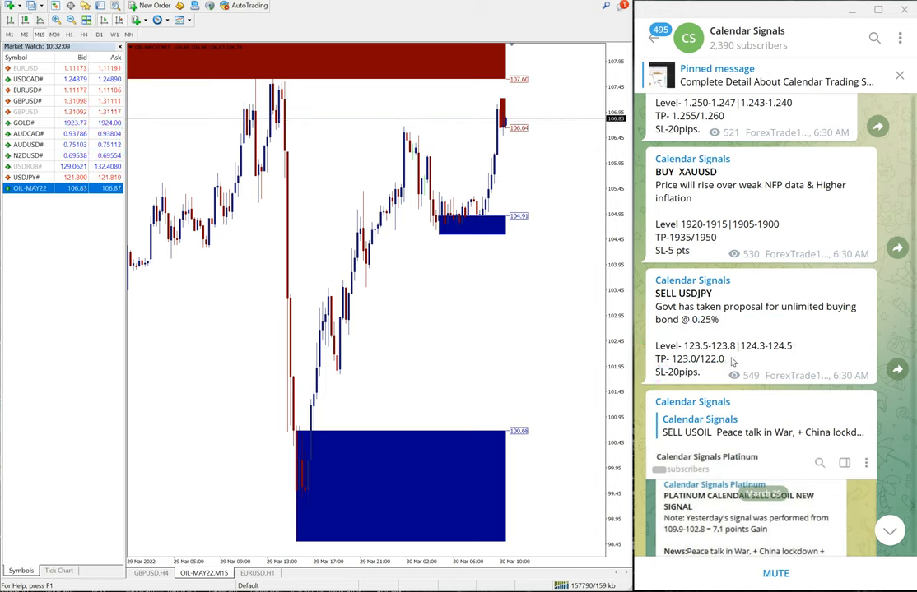
pyautogui.scroll(-3)
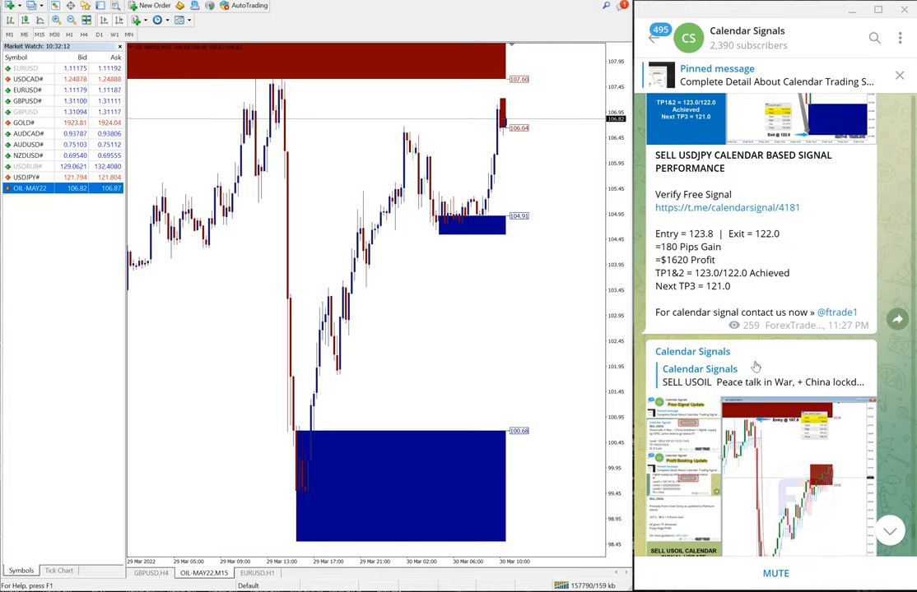
pyautogui.scroll(-3)
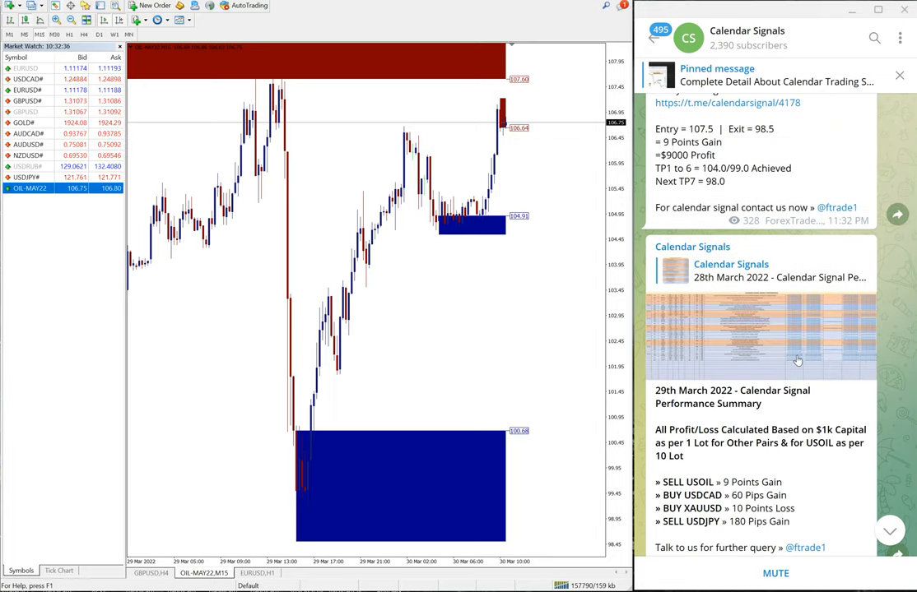
# Return to the BUY XAUUSD performance post with its 10-point, $1000 loss.
pyautogui.scroll(-3)
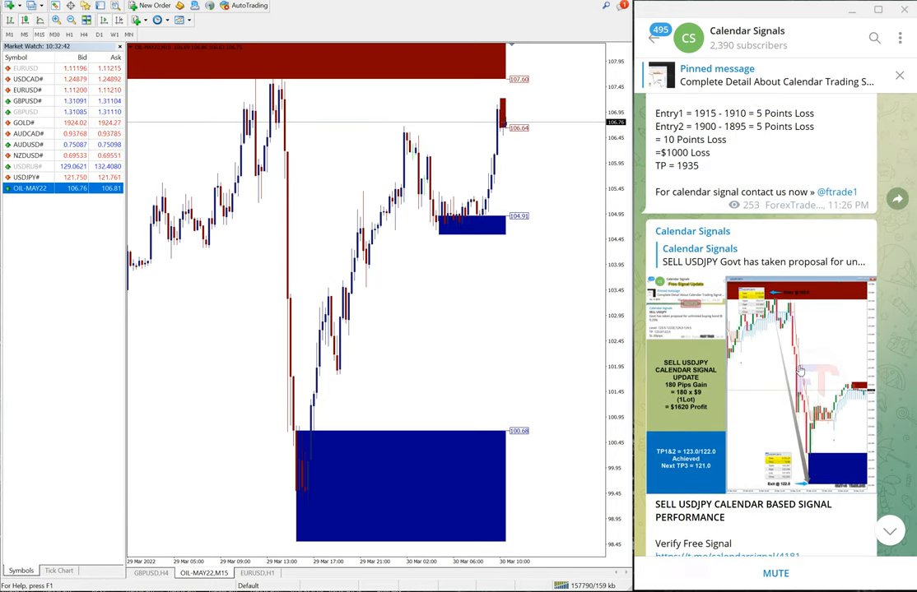
pyautogui.scroll(-3)
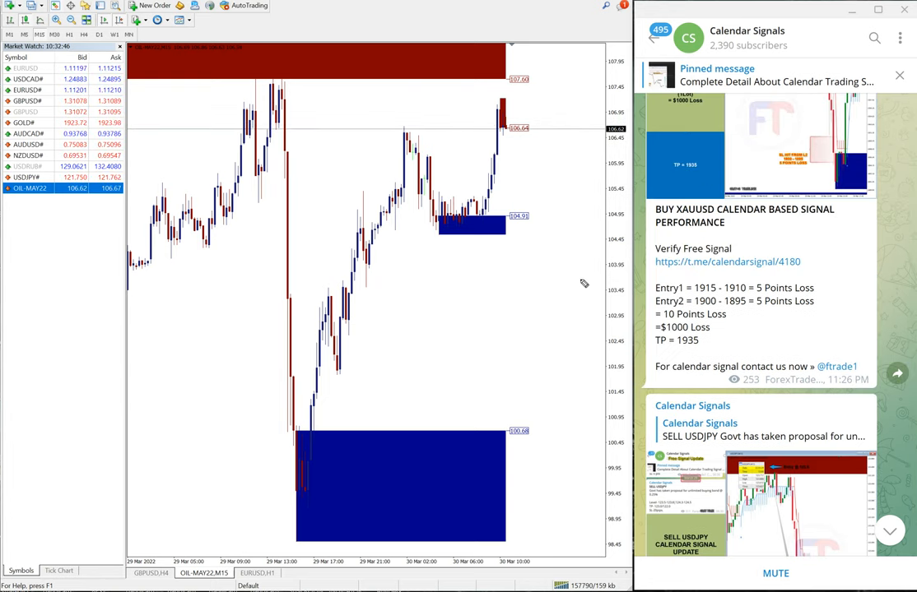
pyautogui.moveTo(456, 308); pyautogui.dragTo(501, 403)
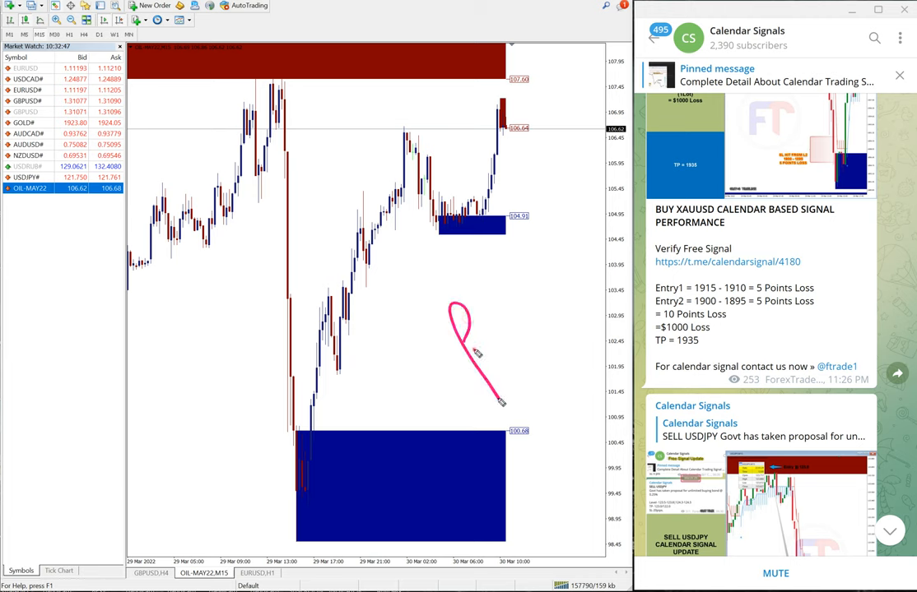